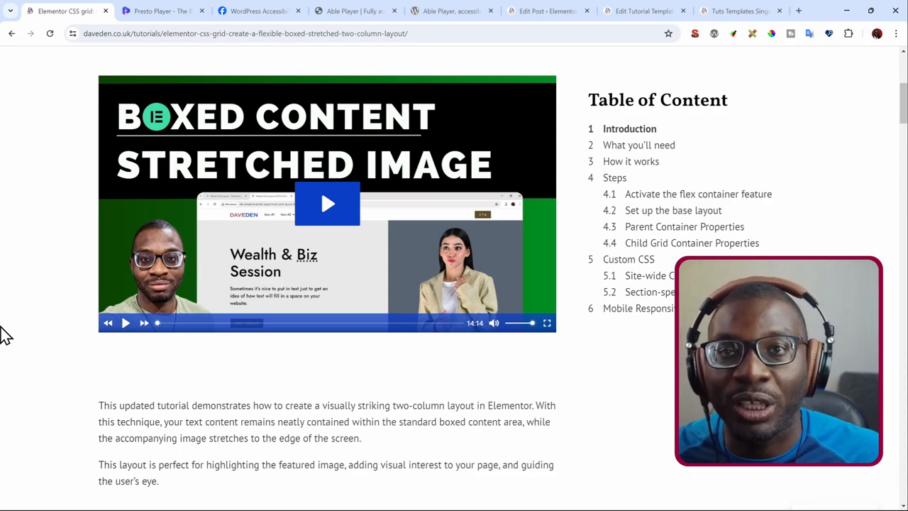
pyautogui.moveTo(54, 334)
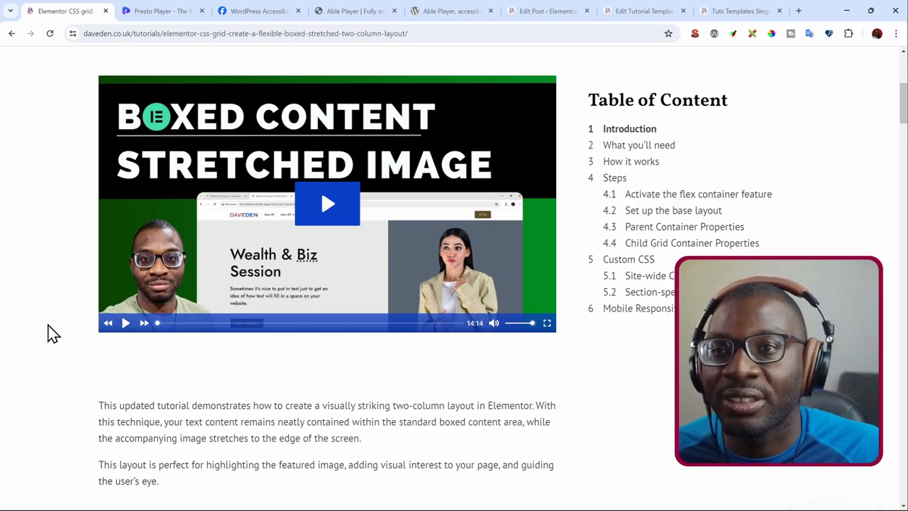
# - Return to the WordPress Accessibility group post where commenters recommend Able Player
pyautogui.click(252, 11)
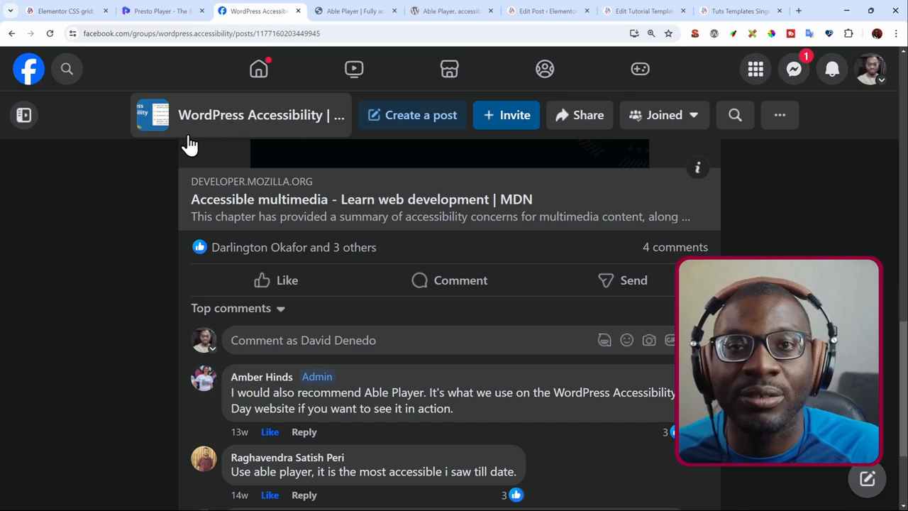
pyautogui.moveTo(78, 205)
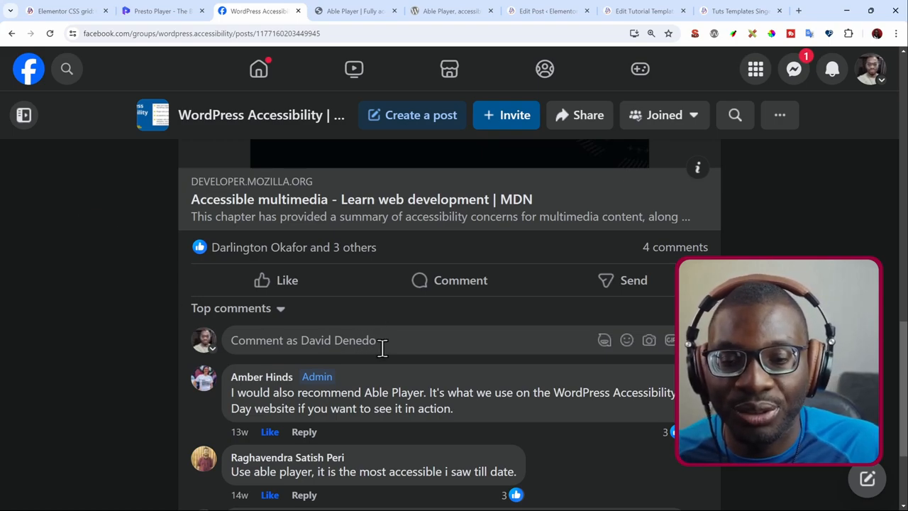
pyautogui.moveTo(411, 392)
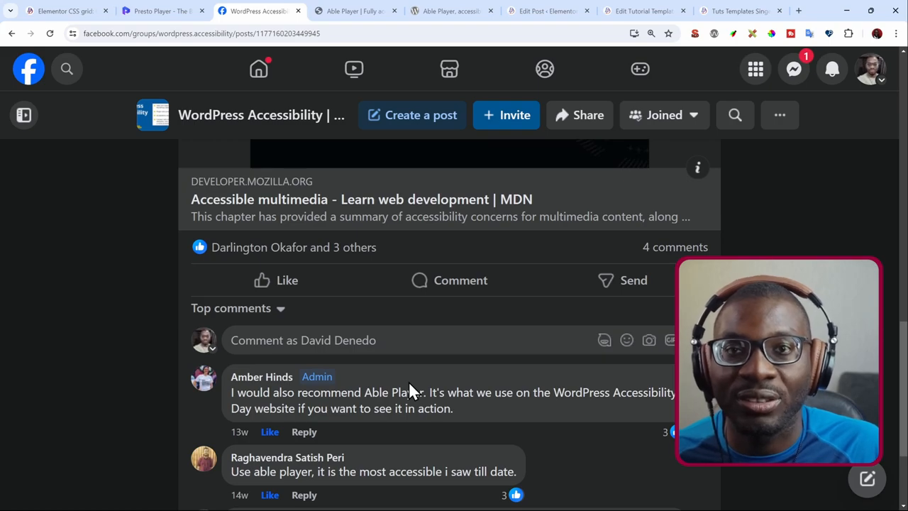
pyautogui.moveTo(405, 379)
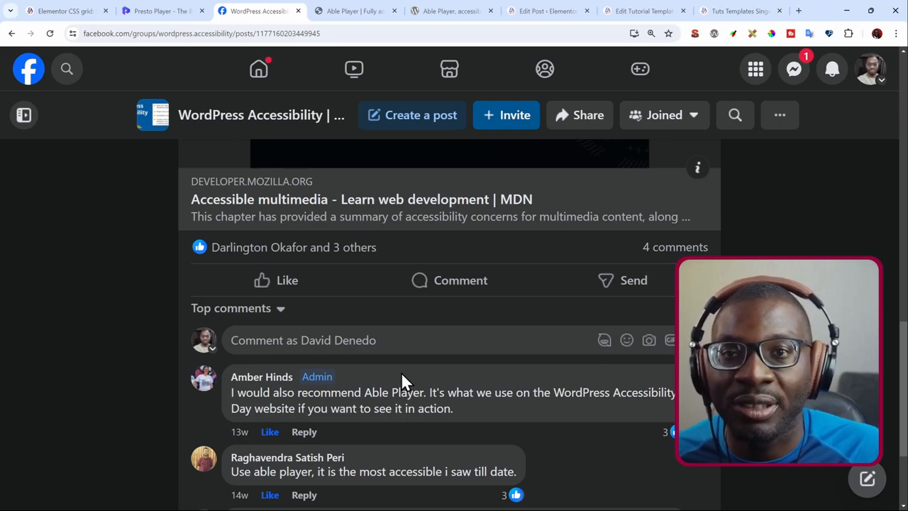
pyautogui.moveTo(395, 256)
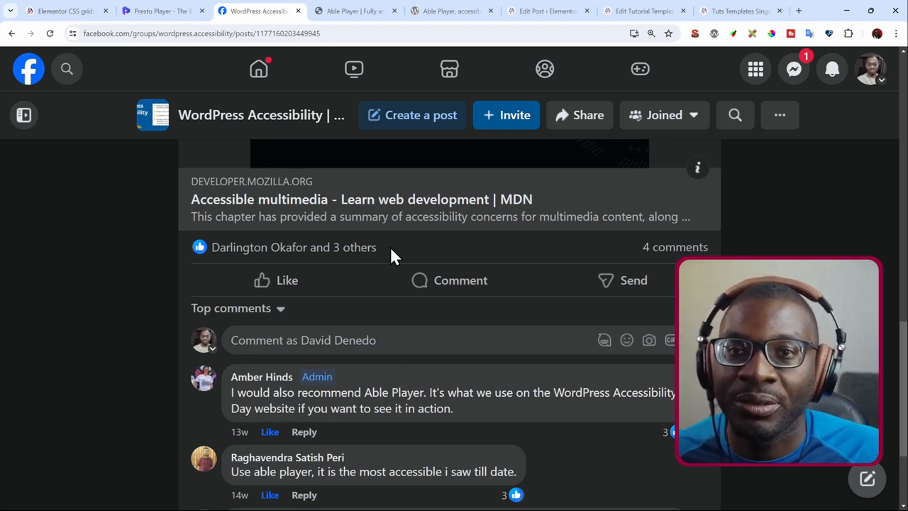
# - View the Able Player GitHub project page, then its WordPress.org plugin page
pyautogui.click(353, 10)
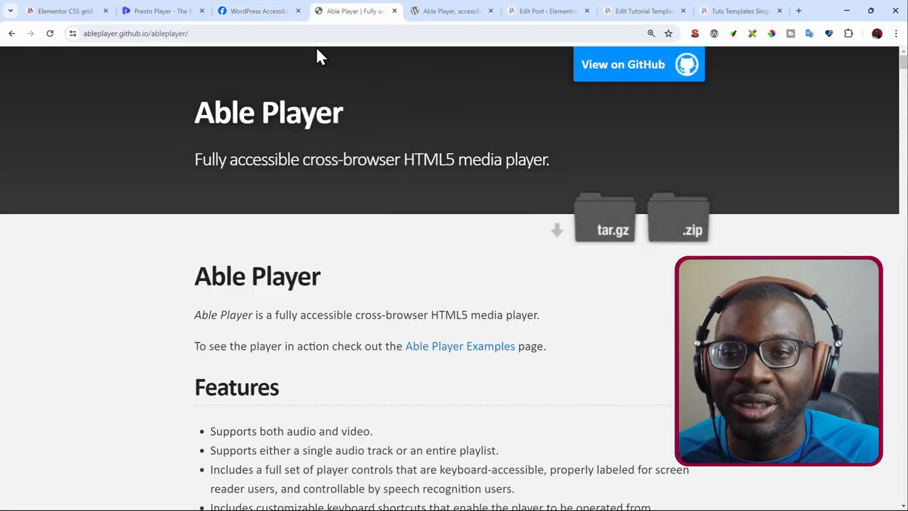
pyautogui.moveTo(165, 71)
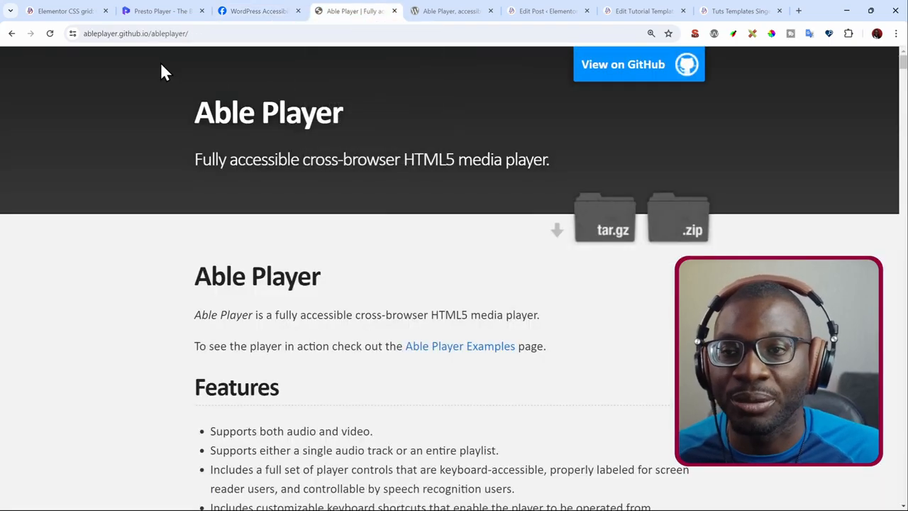
pyautogui.moveTo(295, 92)
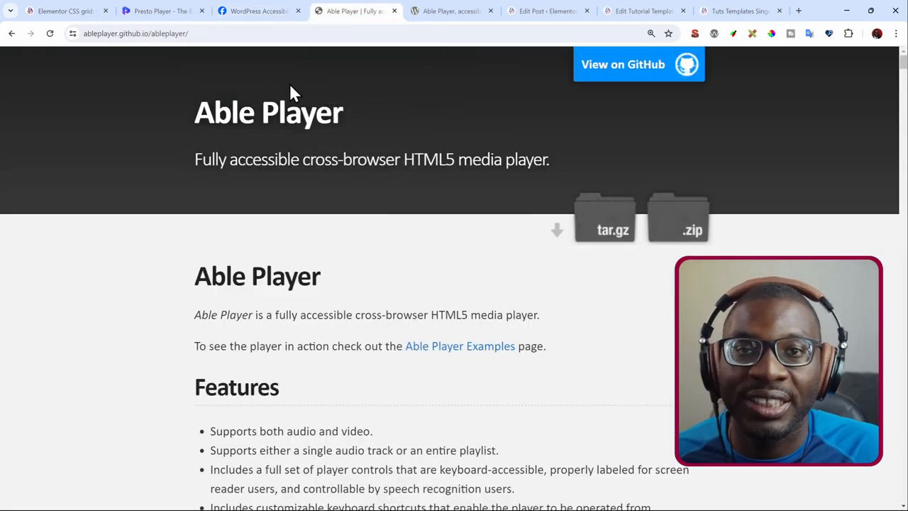
pyautogui.click(452, 11)
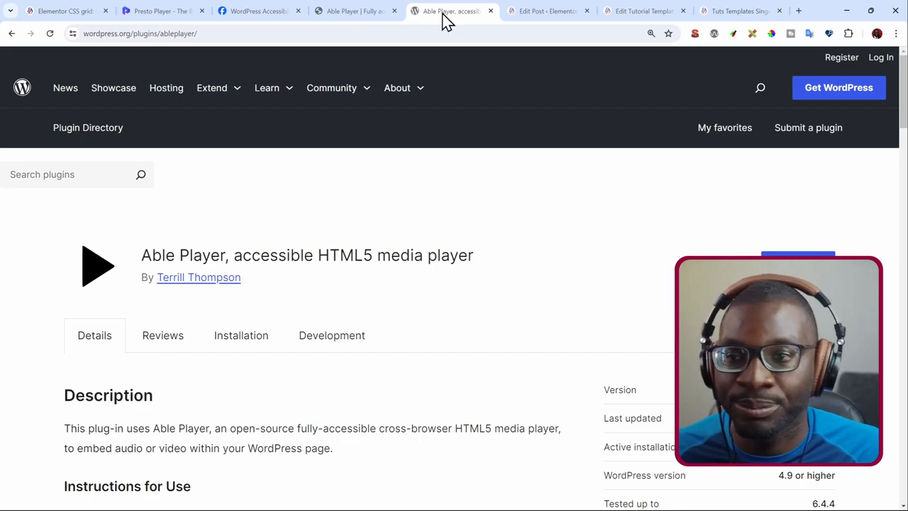
# - Scroll through the [ableplayer] shortcode's required and optional attributes and usage examples
pyautogui.scroll(-3)
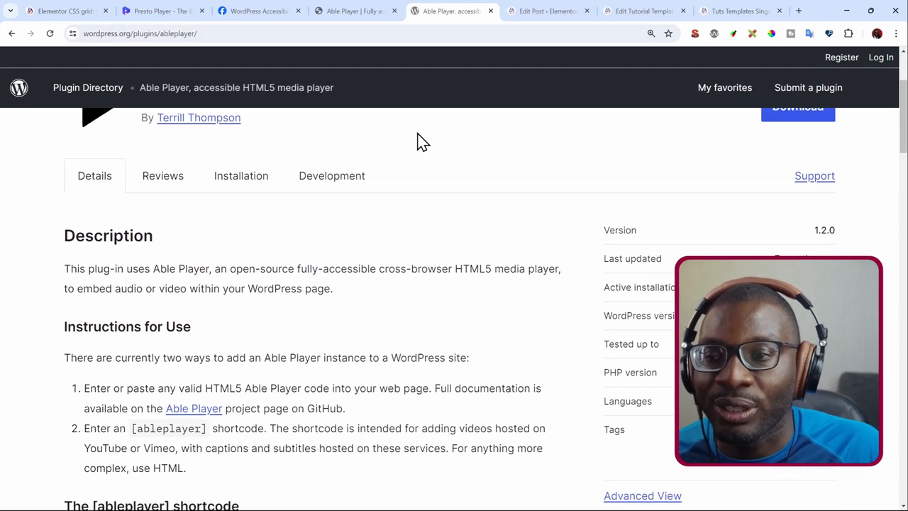
pyautogui.scroll(-3)
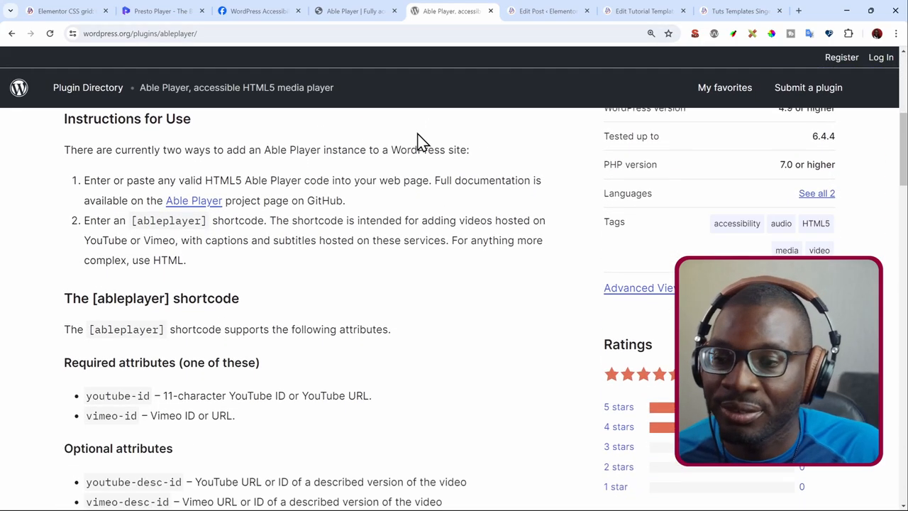
pyautogui.scroll(-3)
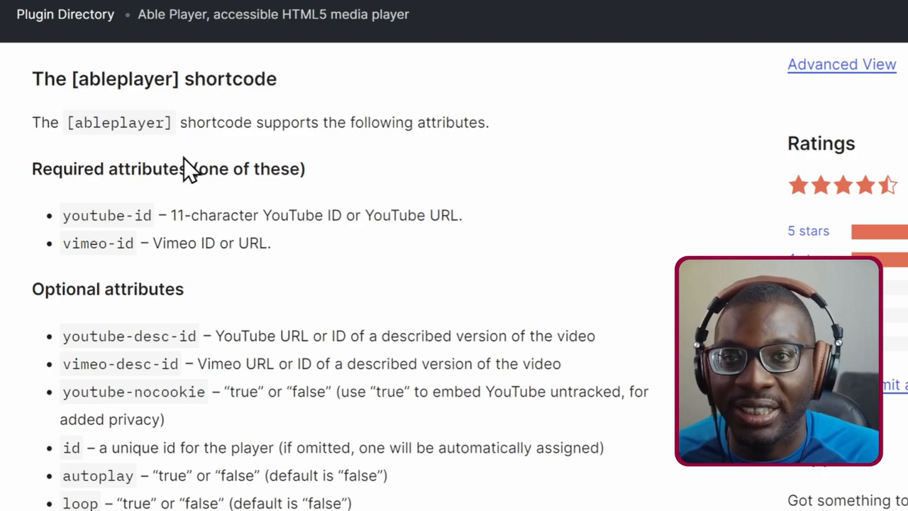
pyautogui.moveTo(60, 230)
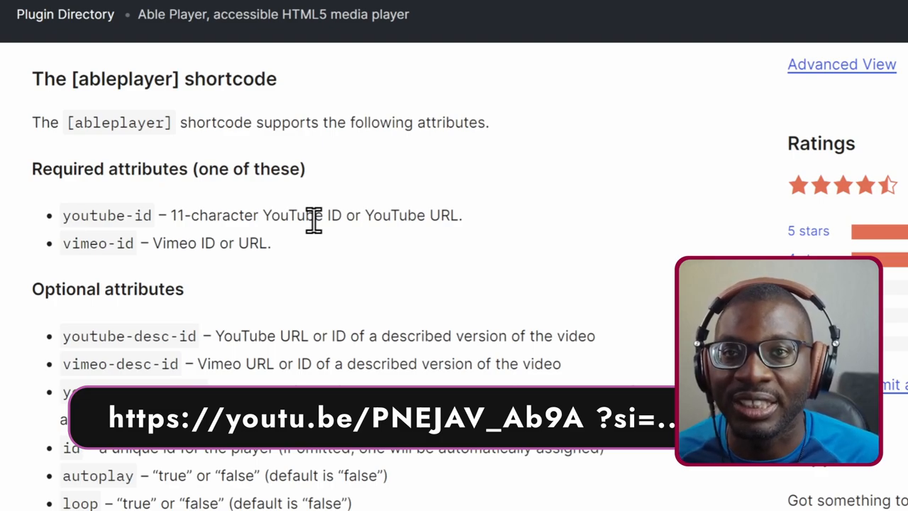
pyautogui.moveTo(337, 215)
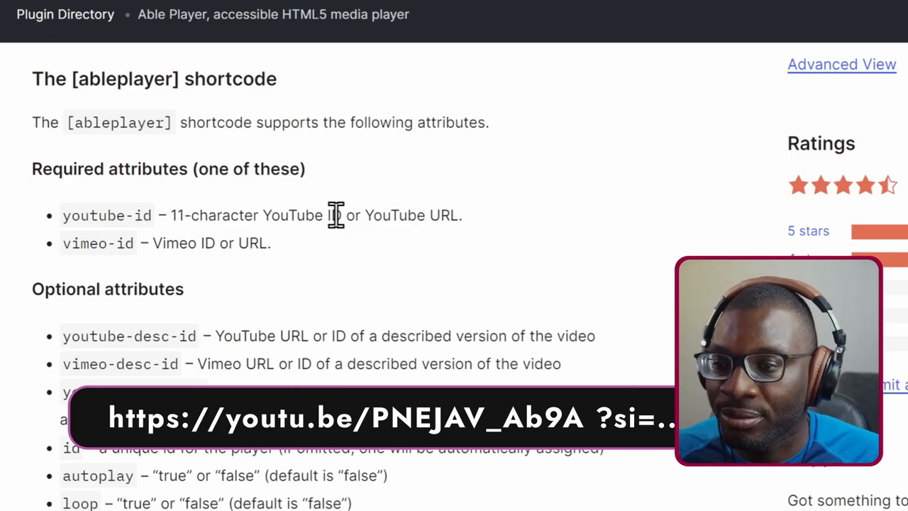
pyautogui.scroll(-3)
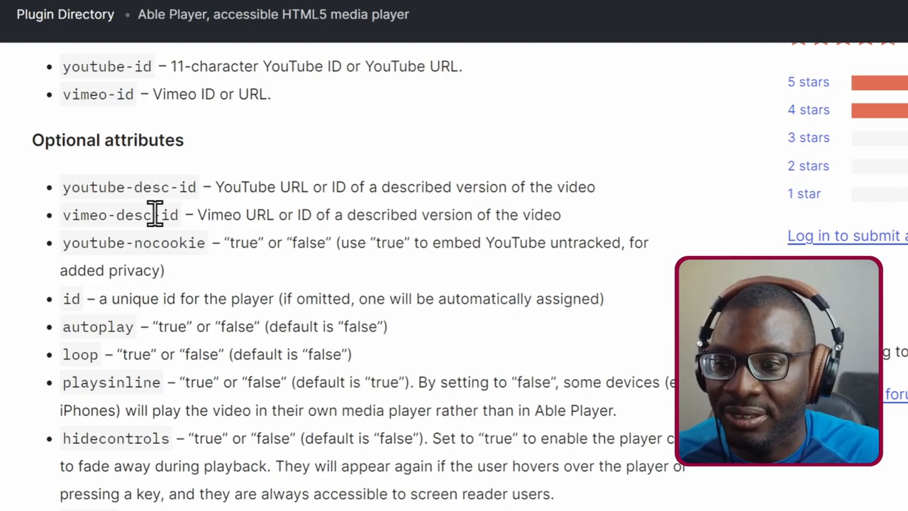
pyautogui.scroll(-3)
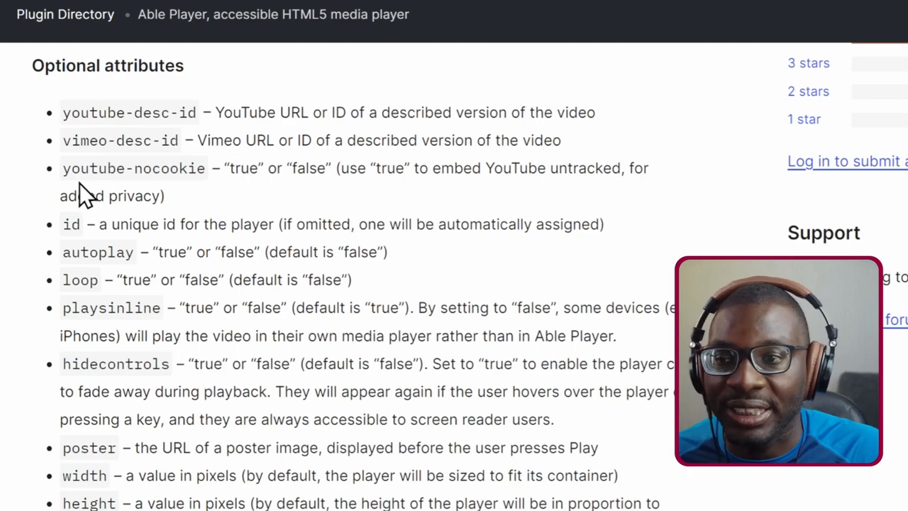
pyautogui.moveTo(171, 193)
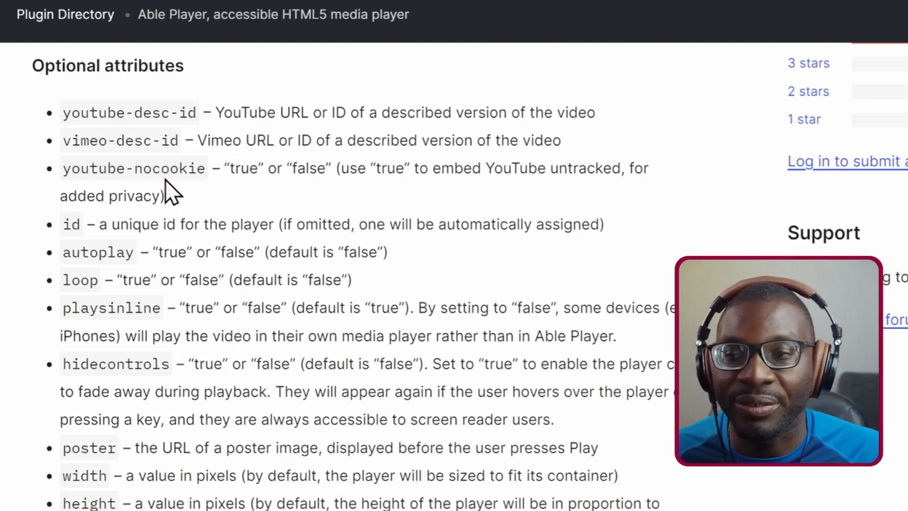
pyautogui.scroll(-3)
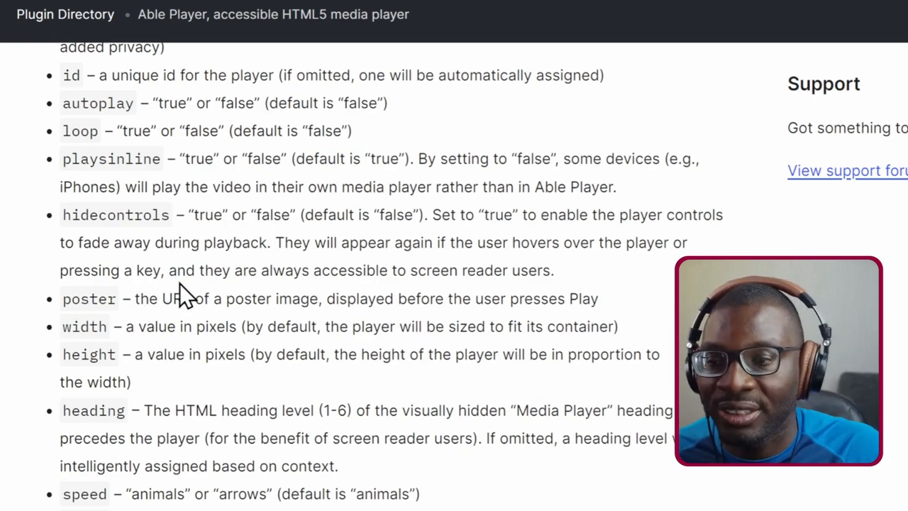
pyautogui.scroll(-3)
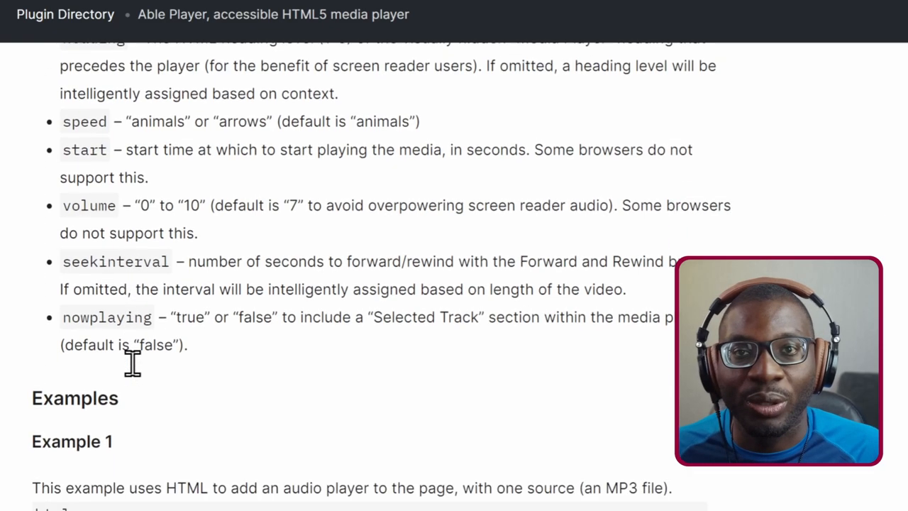
pyautogui.scroll(3)
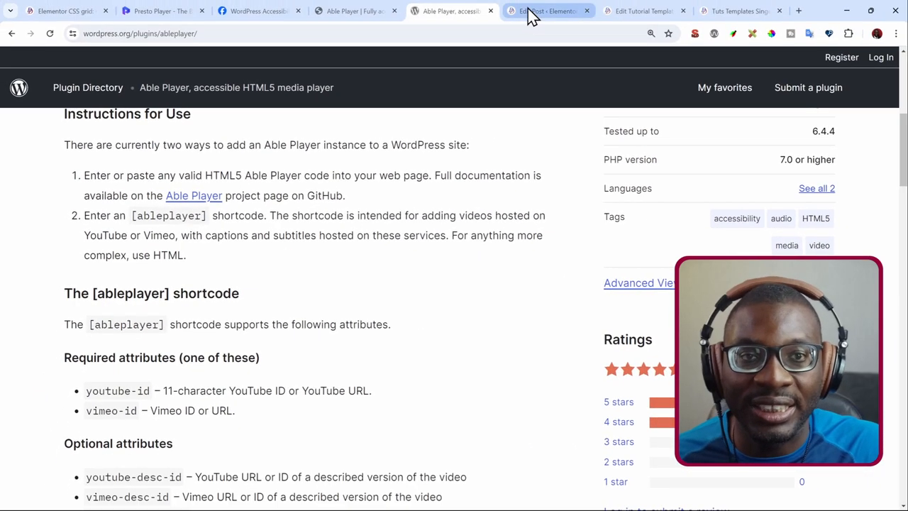
# - Start an [ableplayer youtube-id=""] shortcode on the test page
pyautogui.click(547, 10)
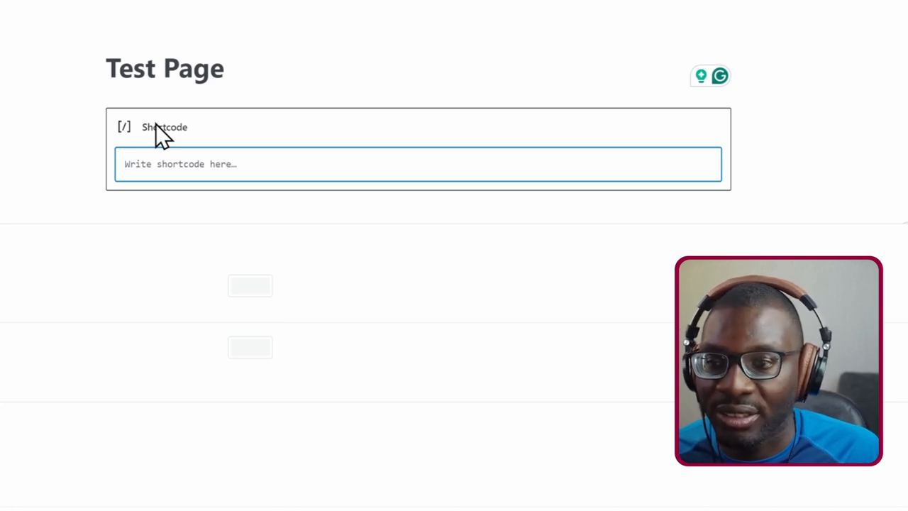
pyautogui.write('[ab1]')
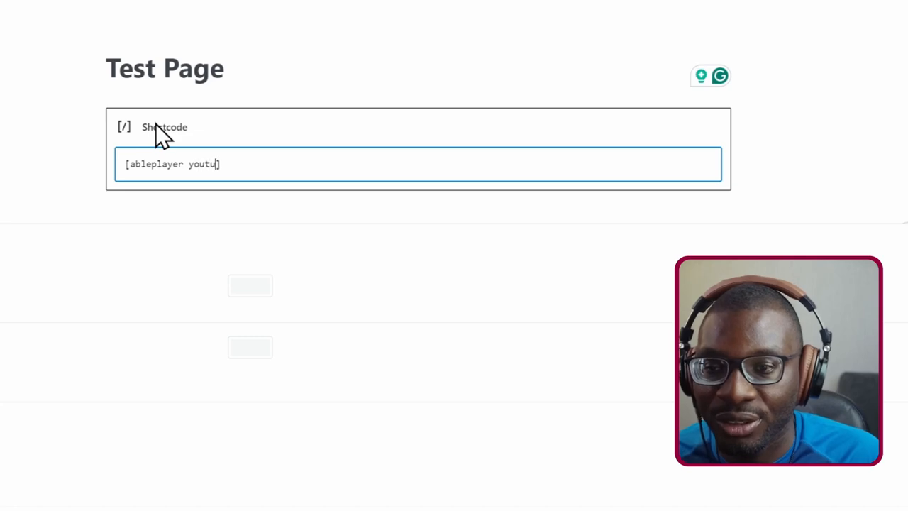
pyautogui.write('be-id=')
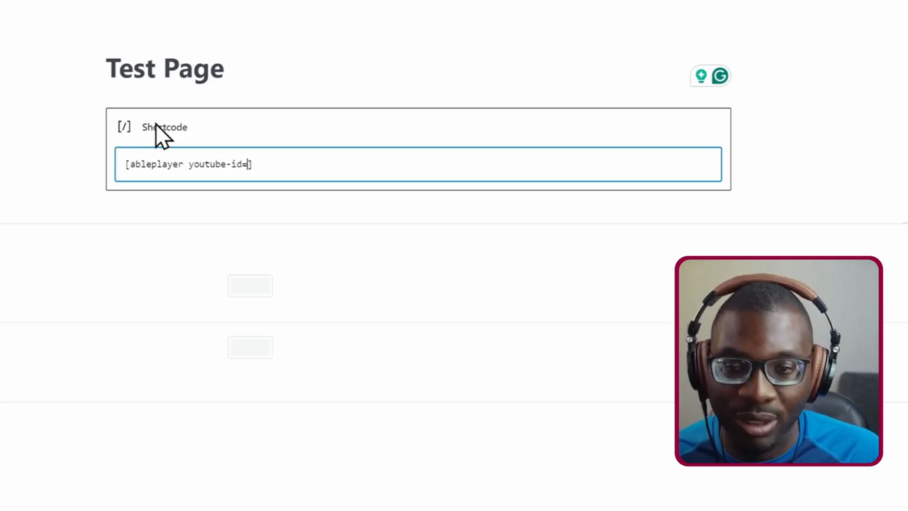
pyautogui.write('""')
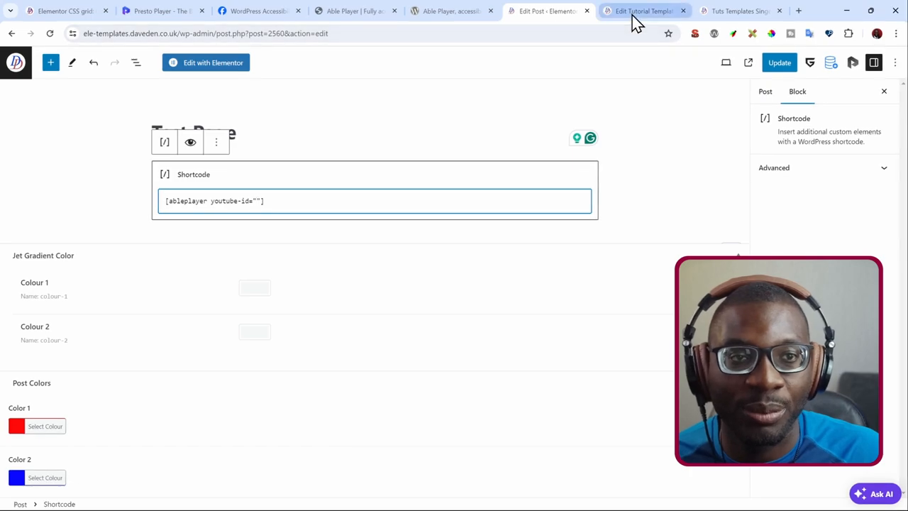
pyautogui.click(642, 11)
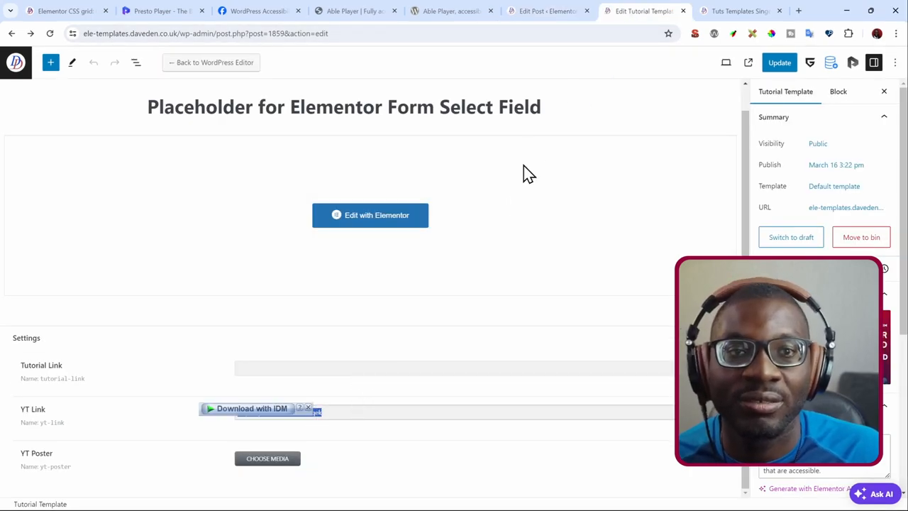
pyautogui.click(547, 11)
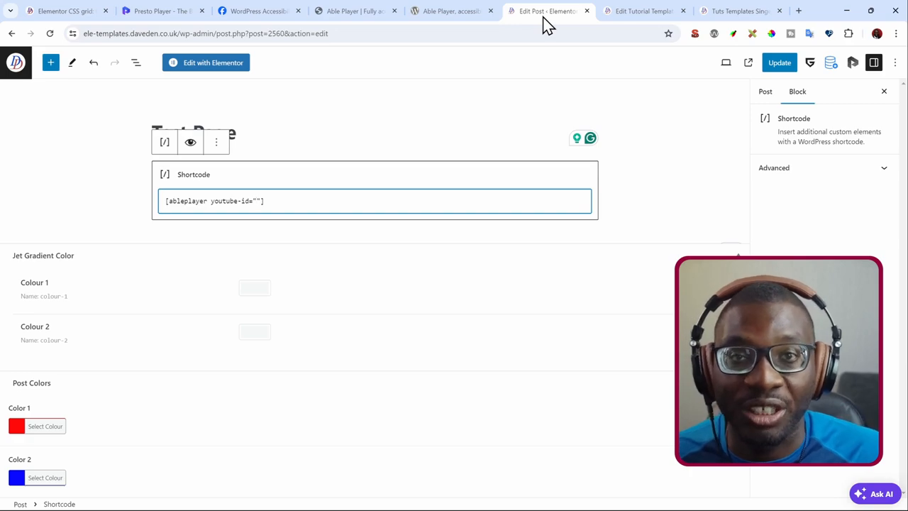
pyautogui.write('https://youtu.be/DGttox1-qek')
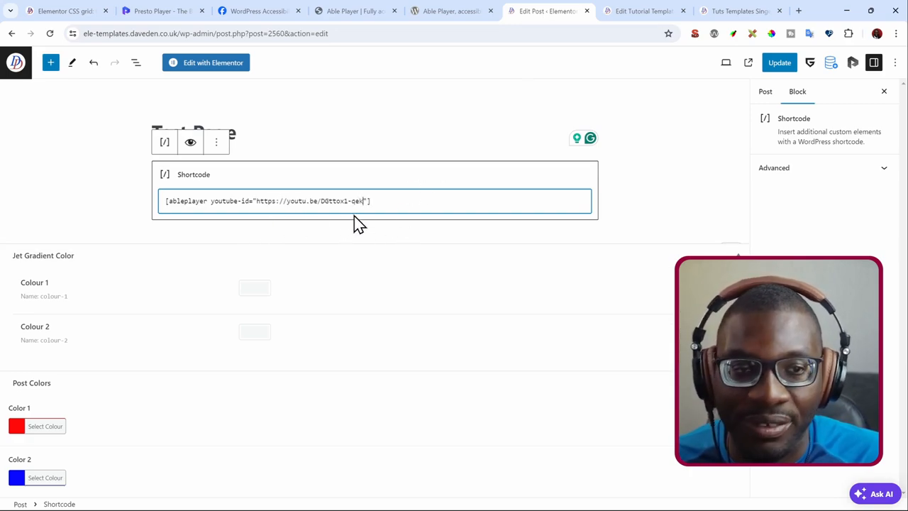
pyautogui.click(779, 62)
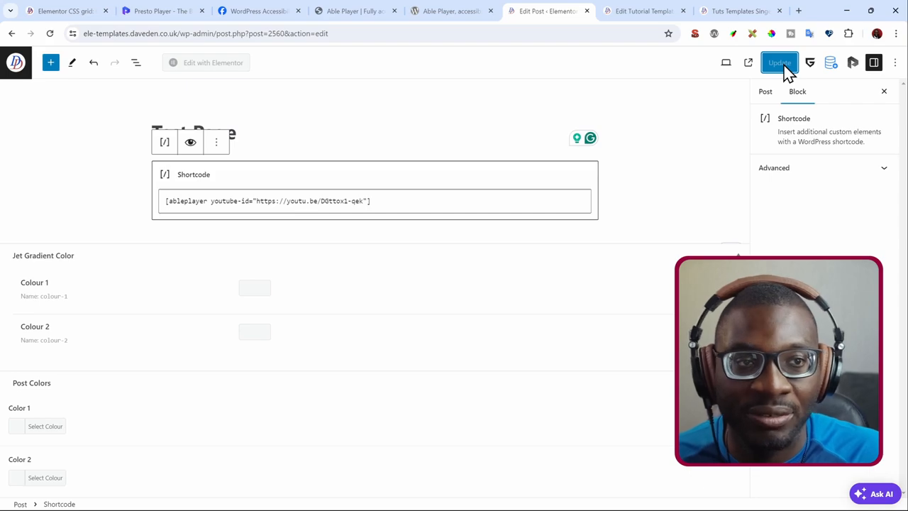
pyautogui.click(778, 63)
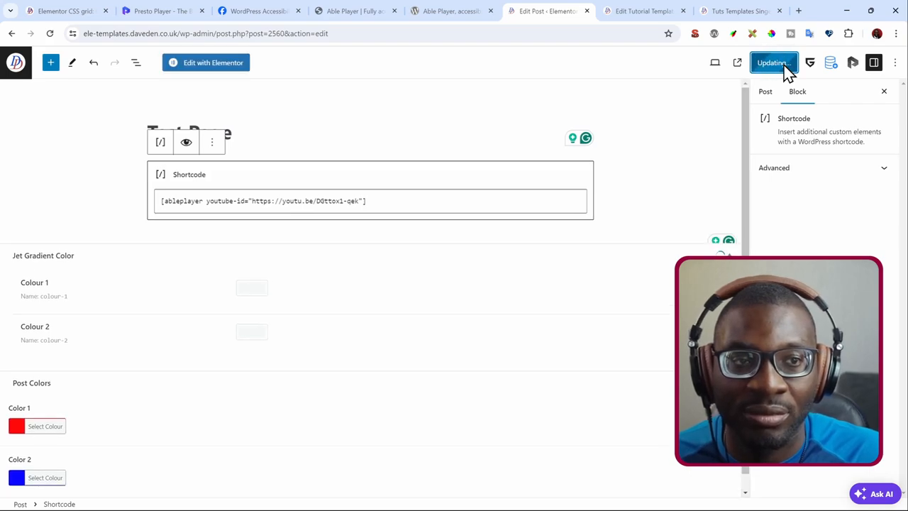
pyautogui.click(773, 63)
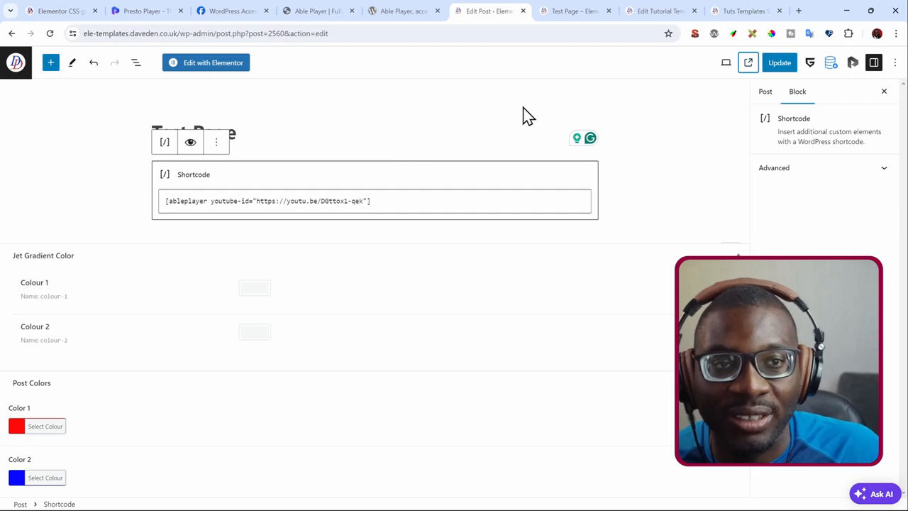
pyautogui.click(660, 11)
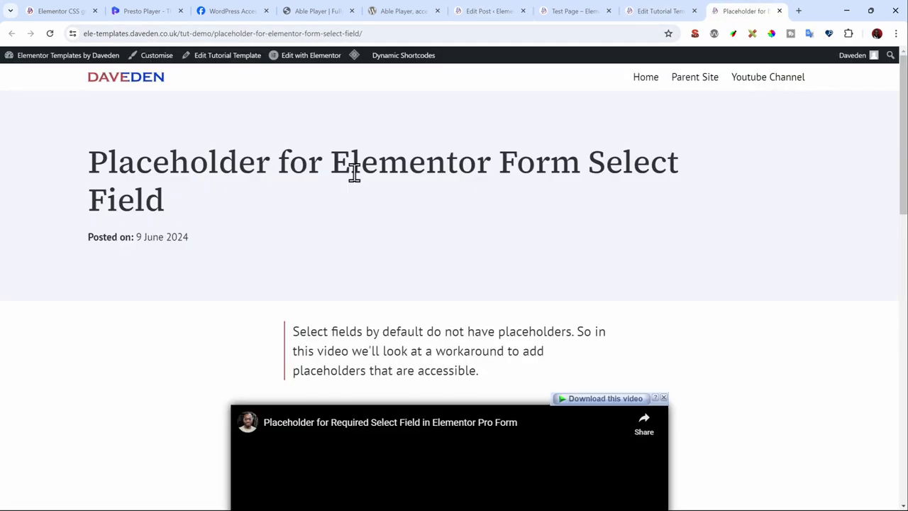
# - Select the template's Video Shortcode HTML widget and dismiss the Elementor AI popup
pyautogui.click(311, 55)
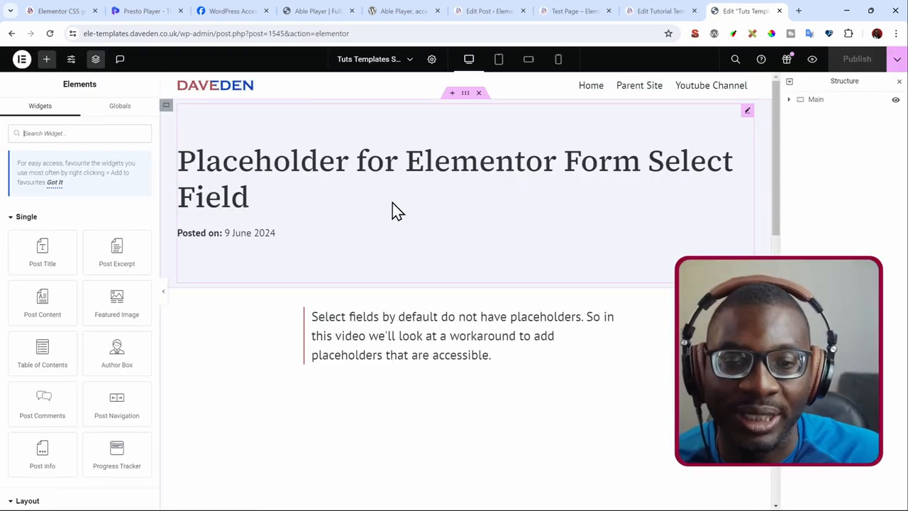
pyautogui.scroll(-3)
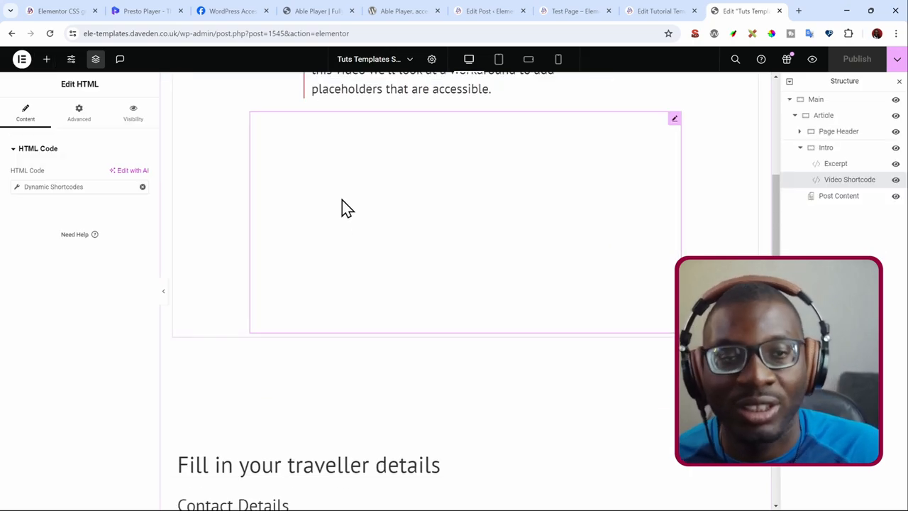
pyautogui.click(132, 170)
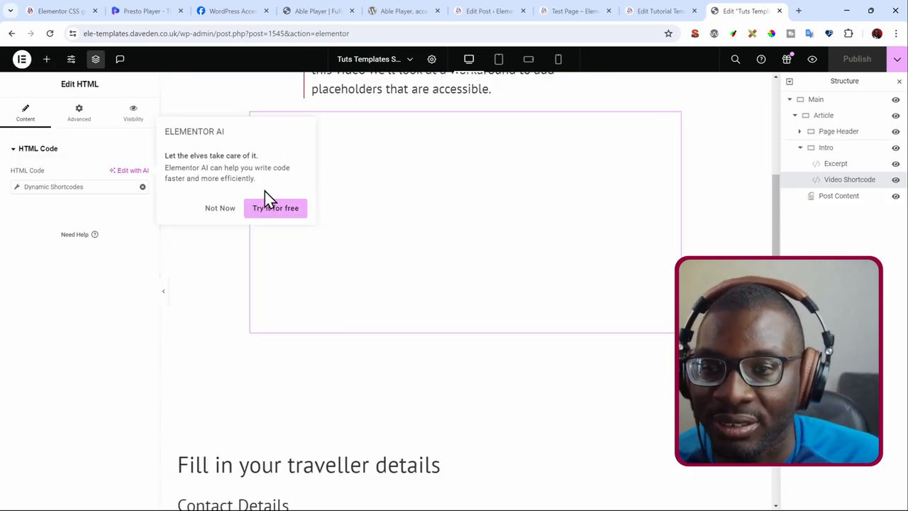
pyautogui.click(220, 208)
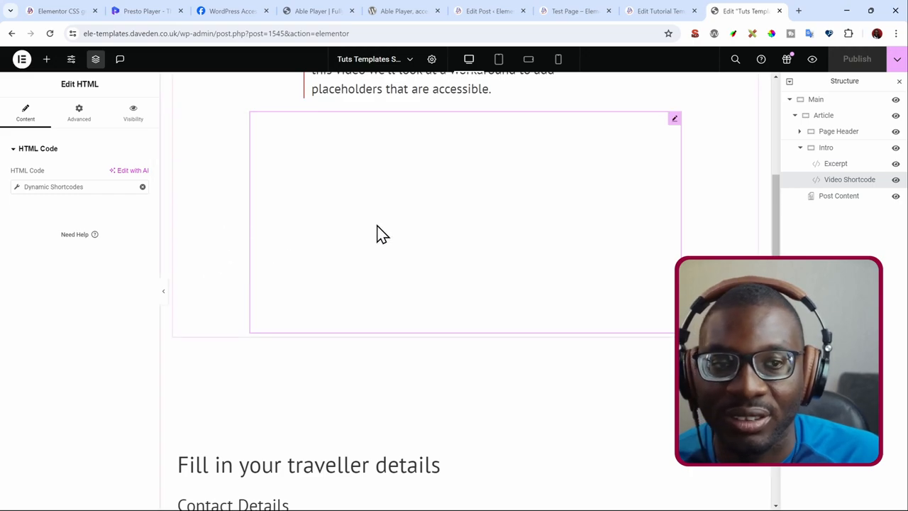
pyautogui.moveTo(373, 221)
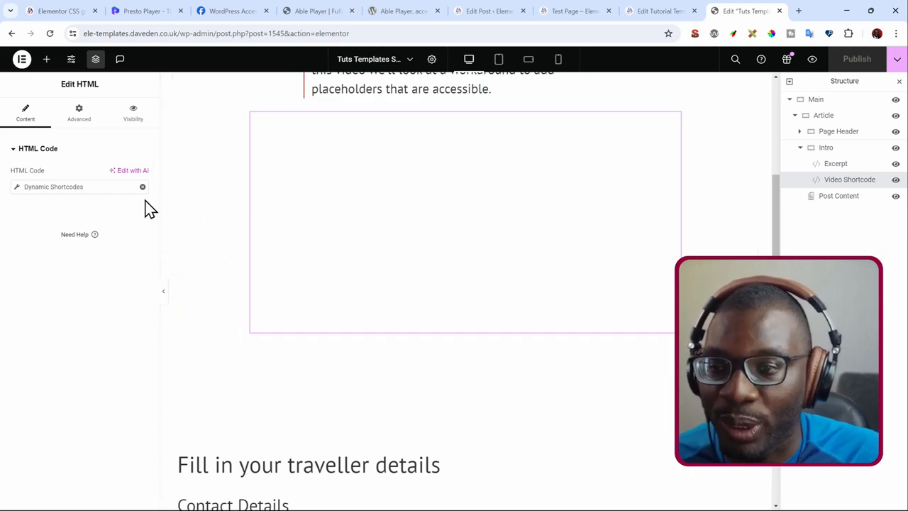
pyautogui.click(142, 187)
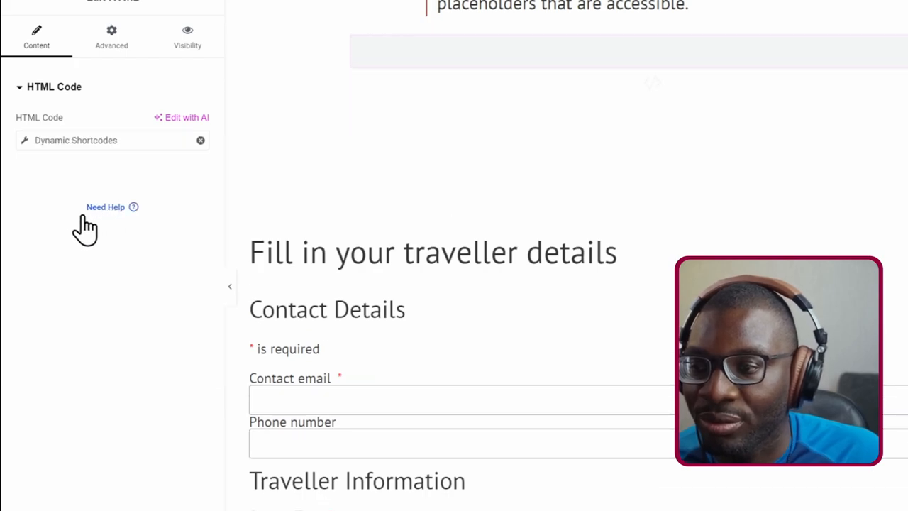
pyautogui.click(76, 140)
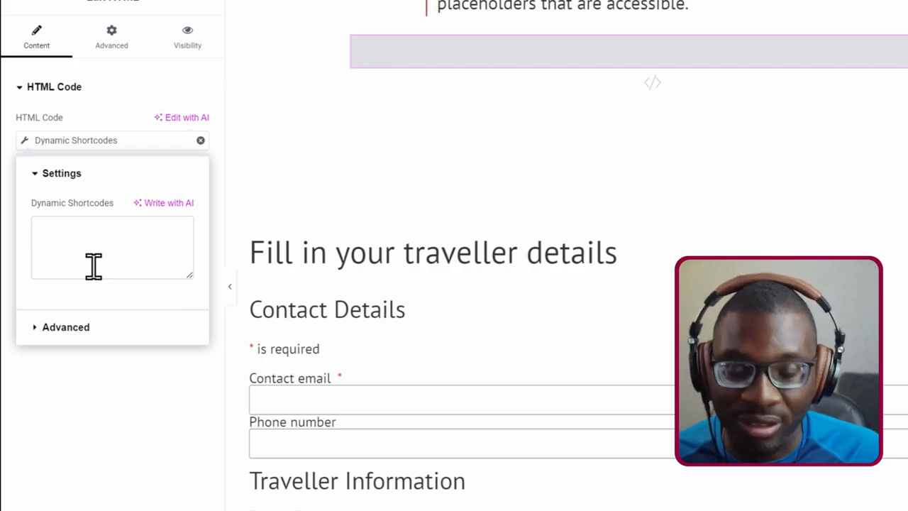
pyautogui.write('{}')
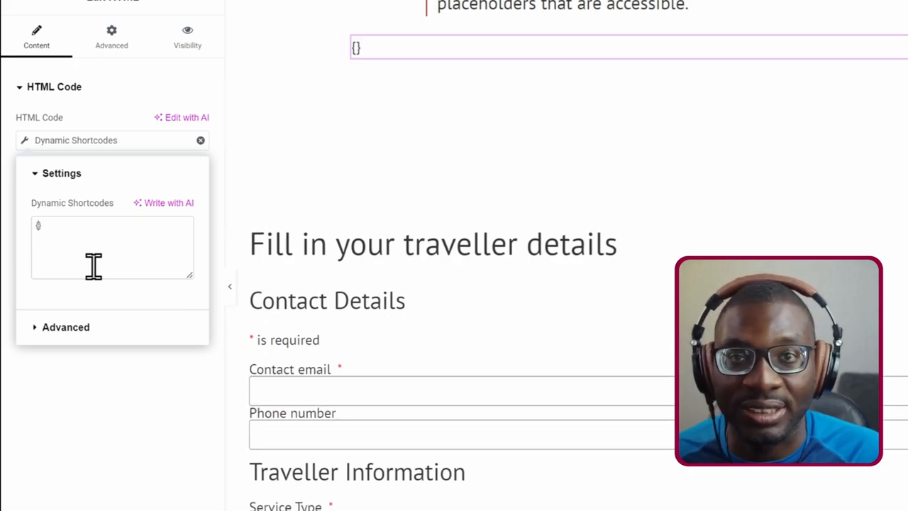
pyautogui.write('{}')
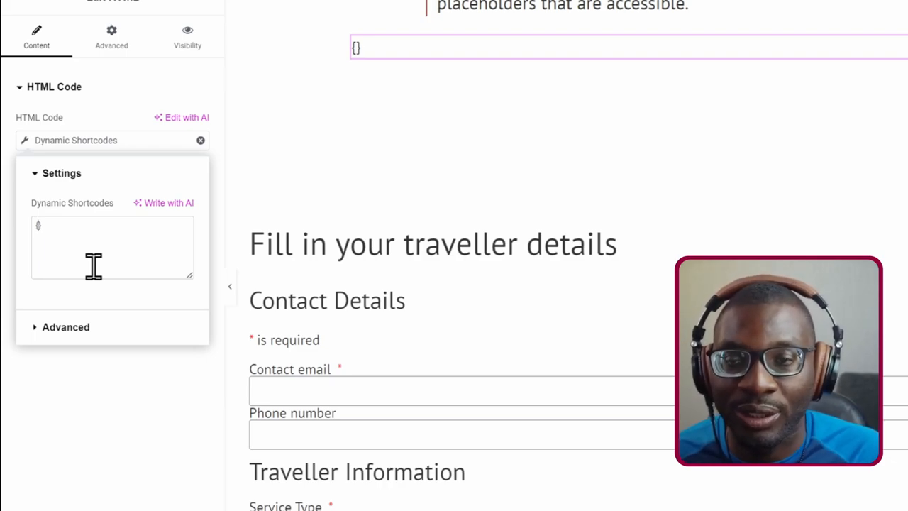
pyautogui.write('{wp-}')
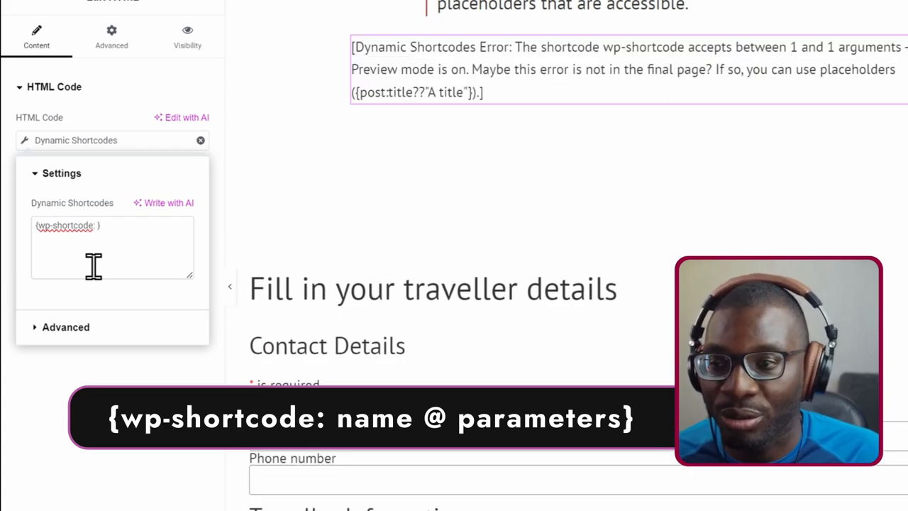
pyautogui.write('ableplayer')
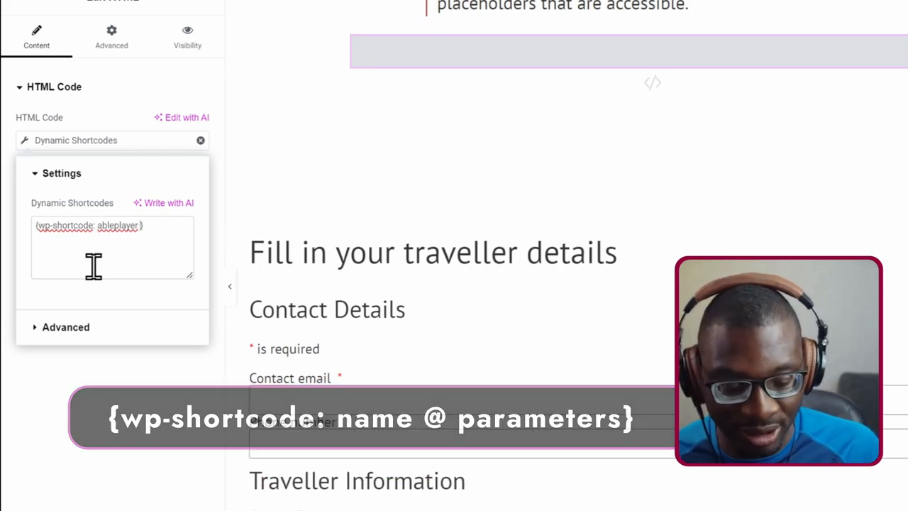
pyautogui.write('@')
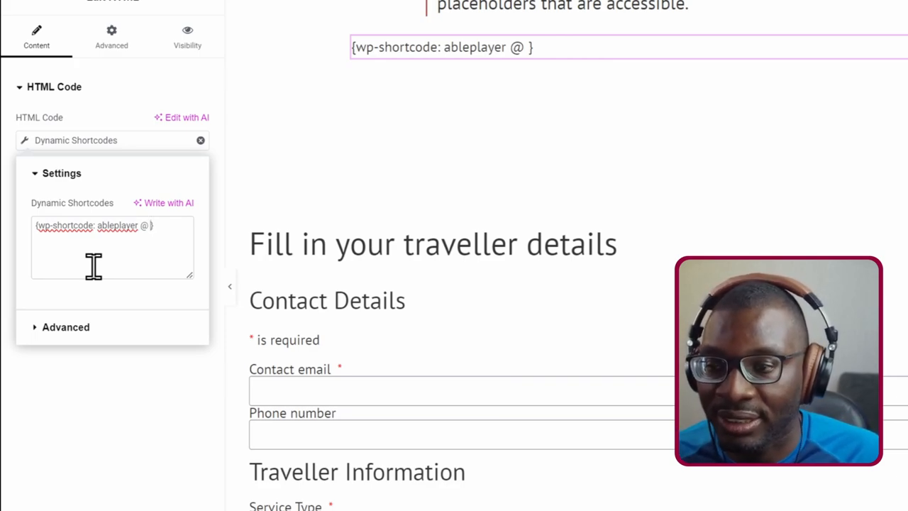
pyautogui.write('youtube-id="')
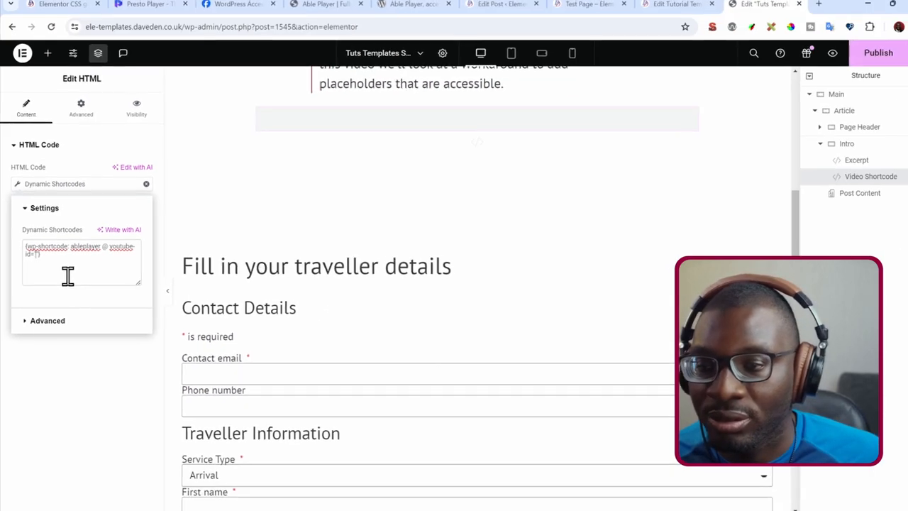
pyautogui.click(575, 11)
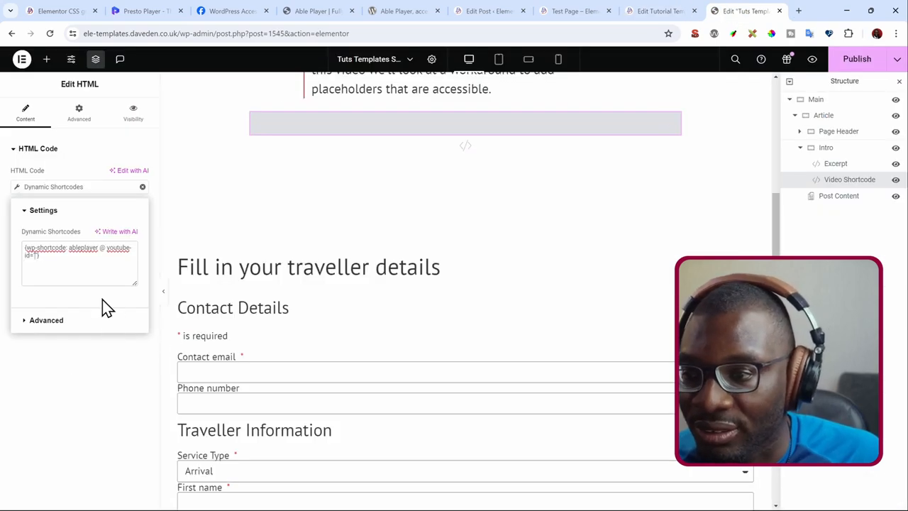
pyautogui.write('https://youtu.be/DGttox1-qek')
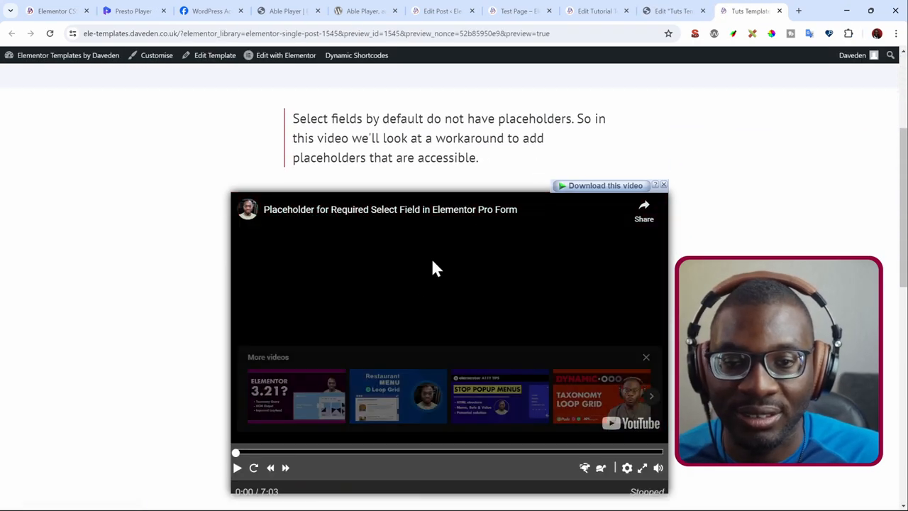
pyautogui.moveTo(212, 105)
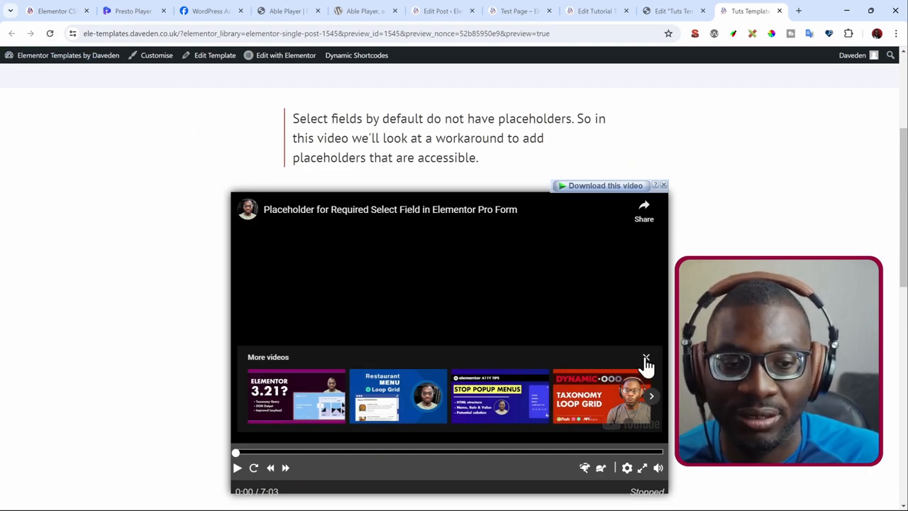
# - Close the More videos overlay on the previewed Able Player
pyautogui.click(645, 359)
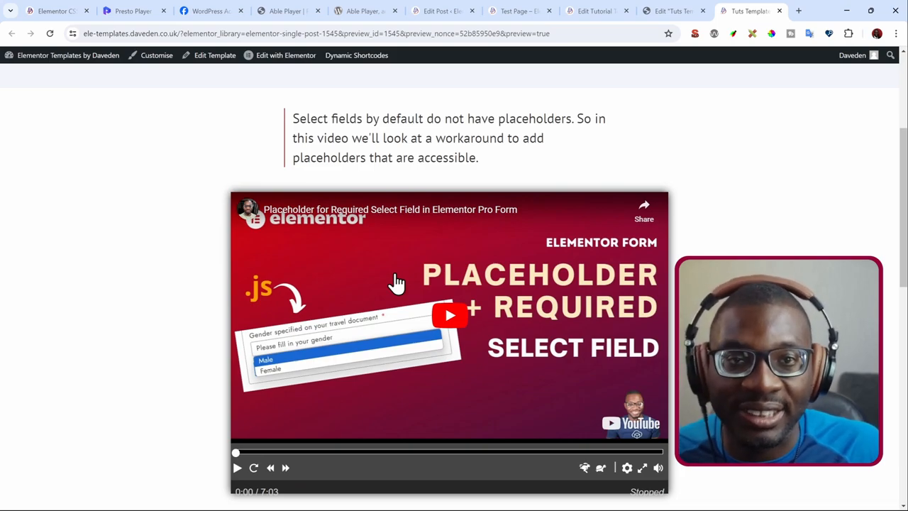
pyautogui.moveTo(531, 207)
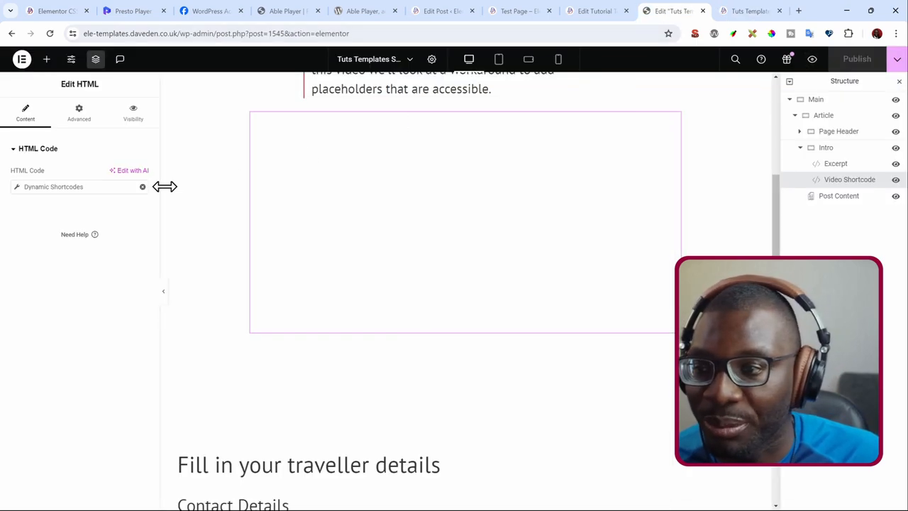
# - Replace the hard-coded YouTube link in youtube-id with a {jet:yt-link} dynamic tag
pyautogui.click(53, 186)
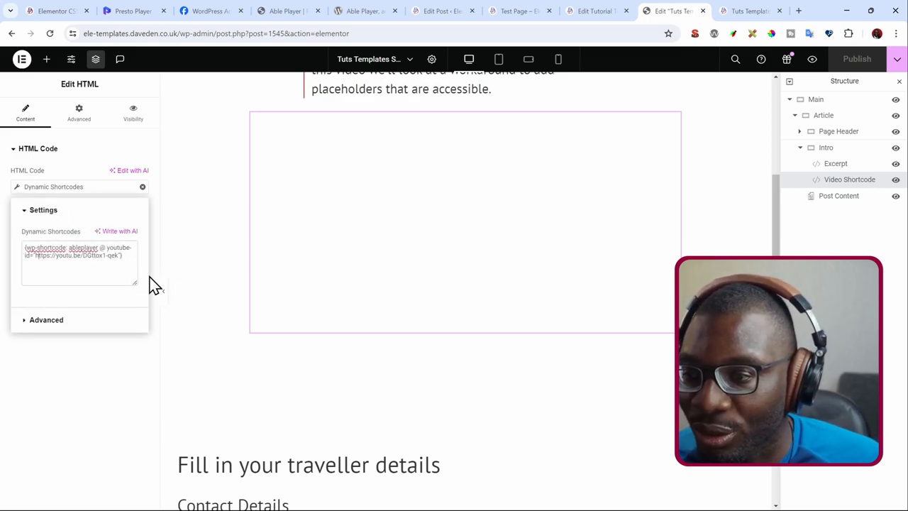
pyautogui.doubleClick(76, 255)
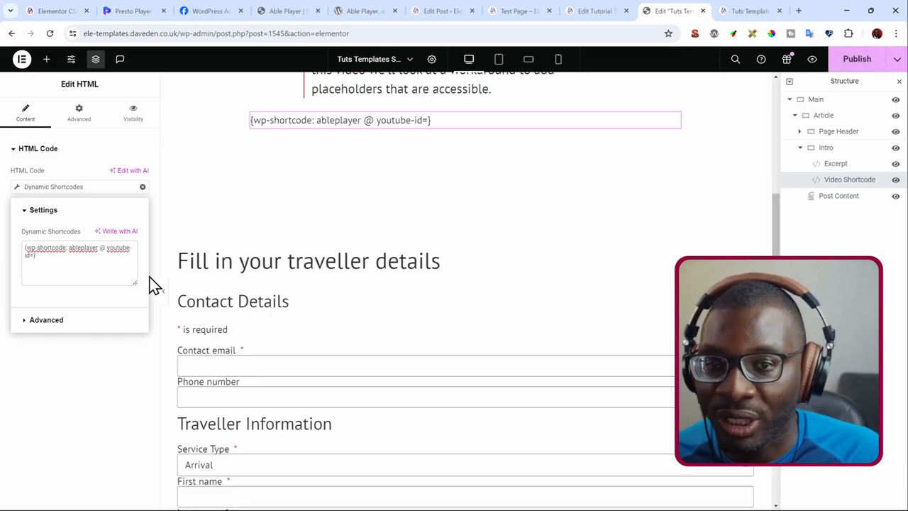
pyautogui.write('()')
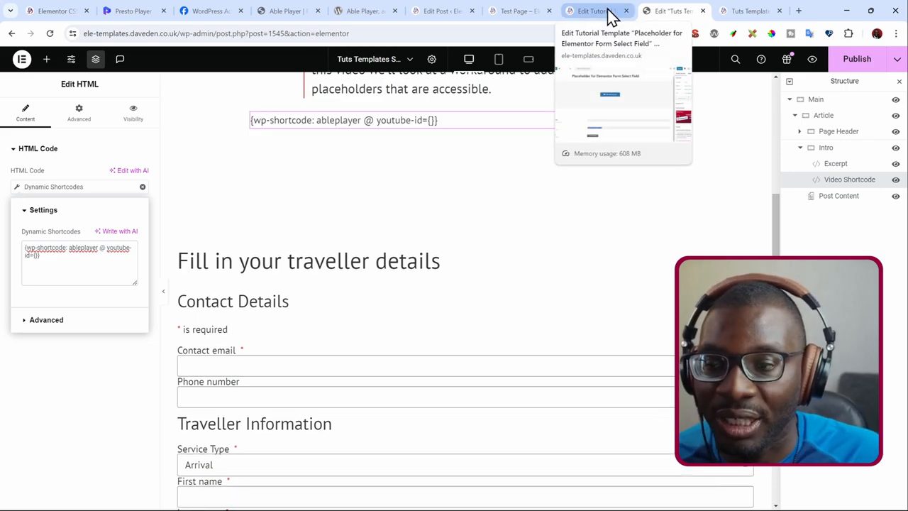
pyautogui.click(596, 10)
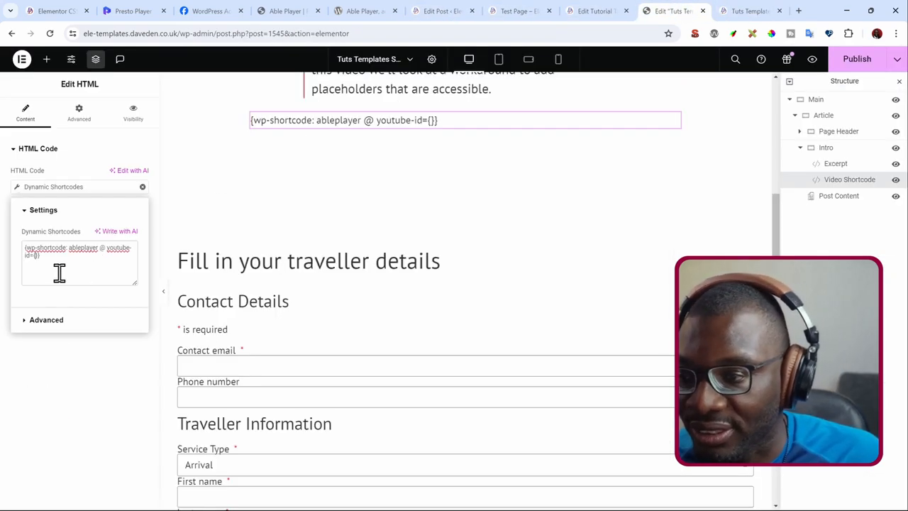
pyautogui.write('jet:yt-link')
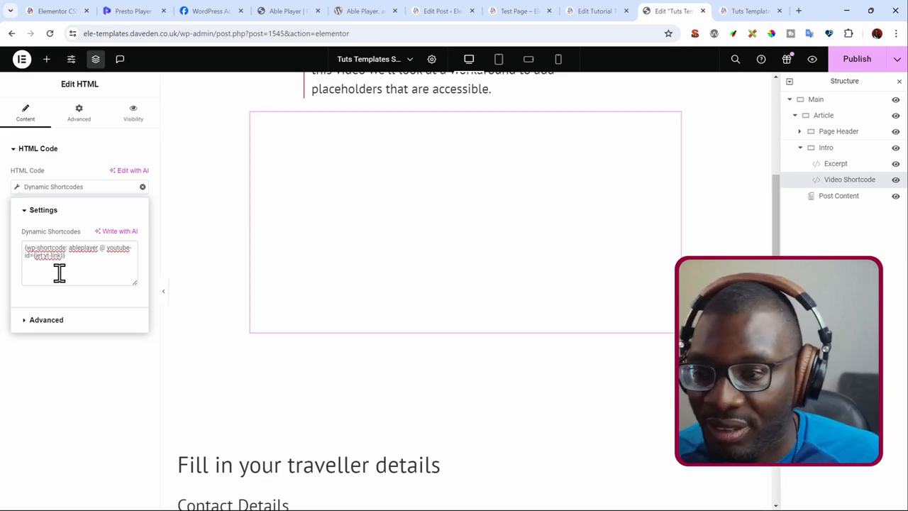
pyautogui.moveTo(235, 259)
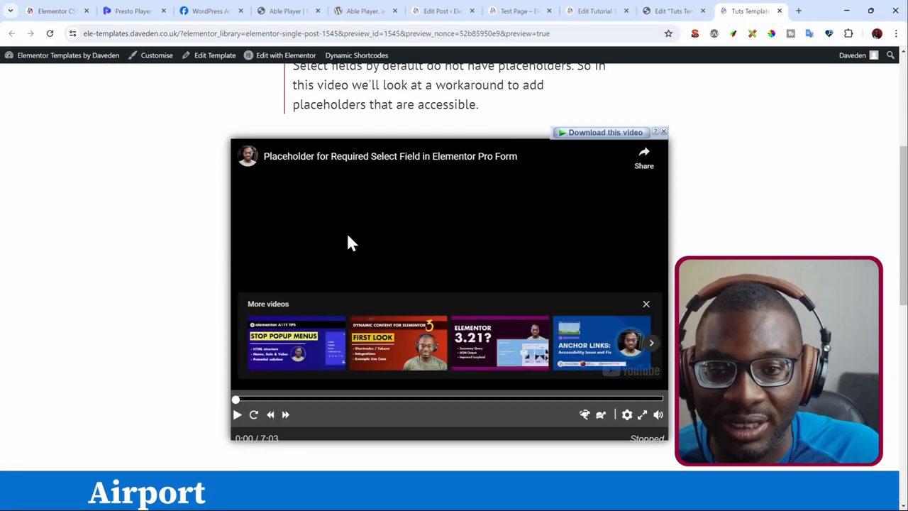
pyautogui.moveTo(339, 207)
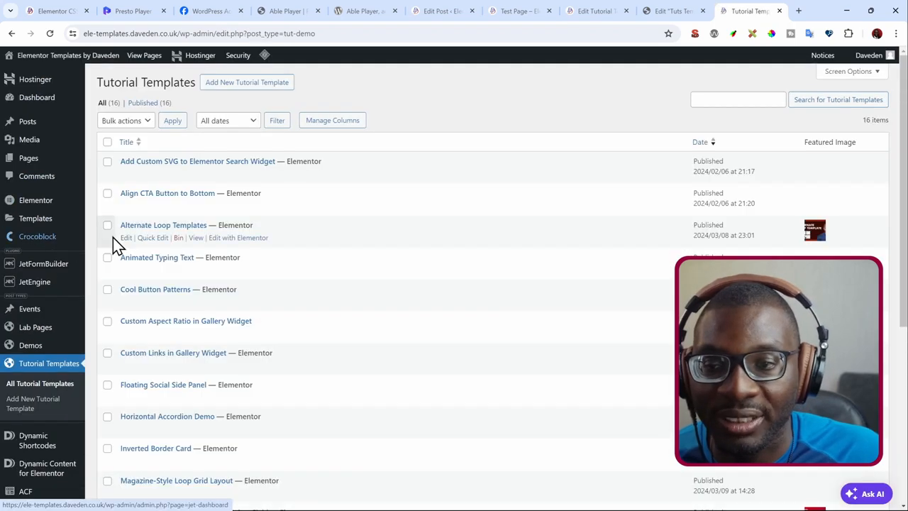
# - Scroll Tutorial Templates and edit 'Two Column Layout: Stretched Image with Boxed Content'
pyautogui.scroll(-3)
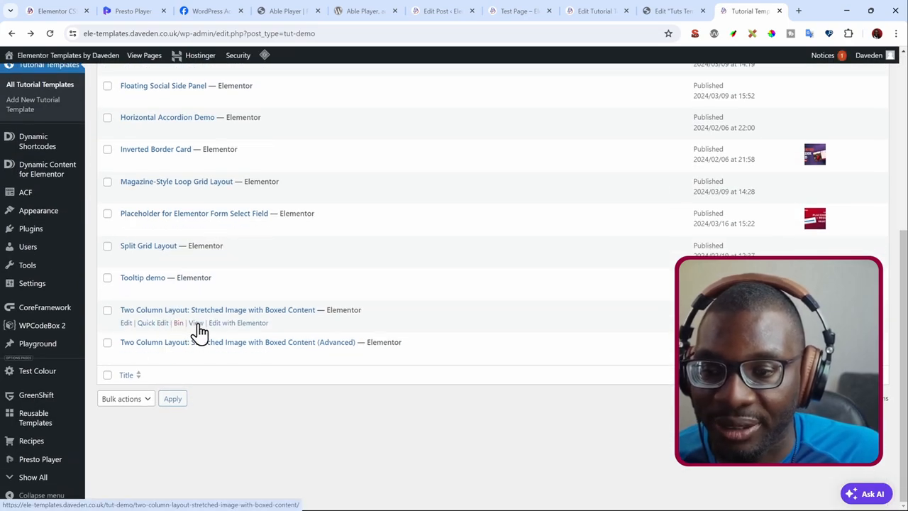
pyautogui.click(195, 323)
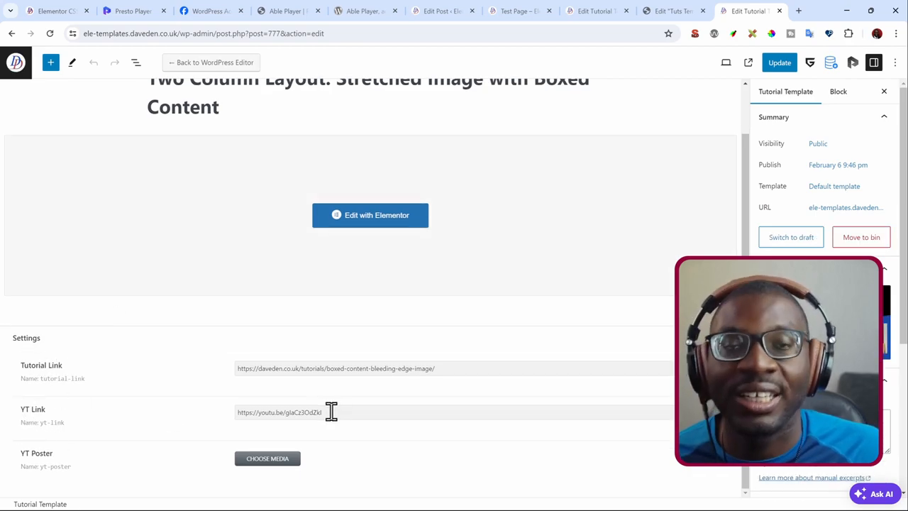
pyautogui.moveTo(330, 412)
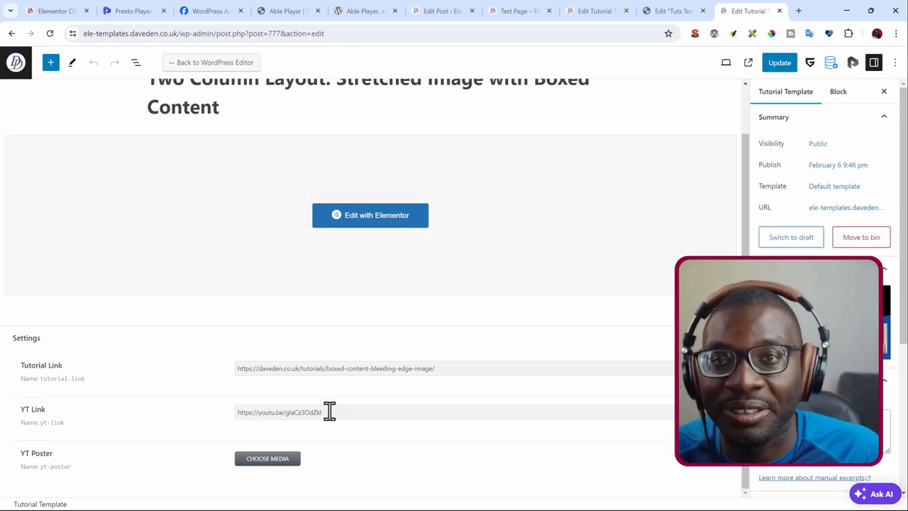